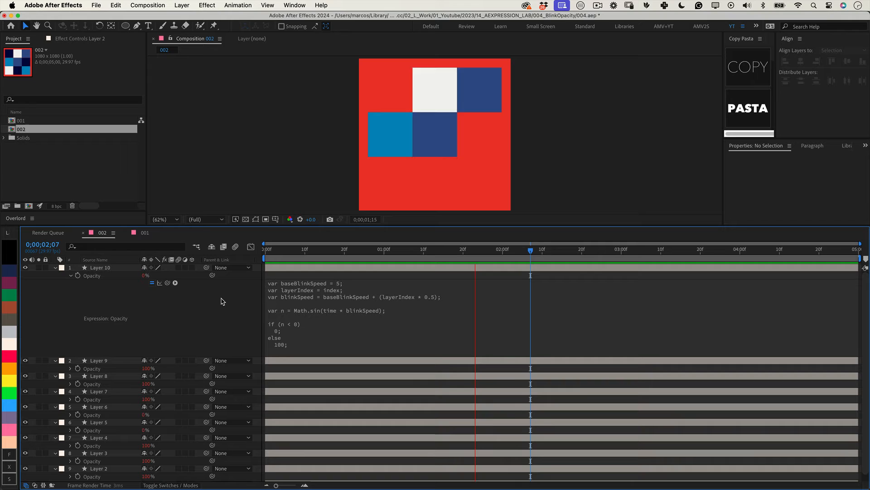
{"action": "left_click", "coordinate": [701, 248]}
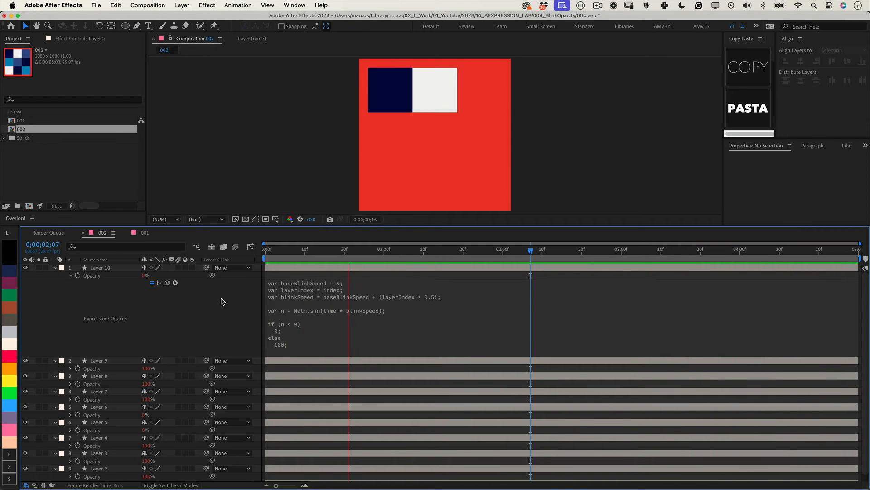
{"action": "left_click", "coordinate": [585, 249]}
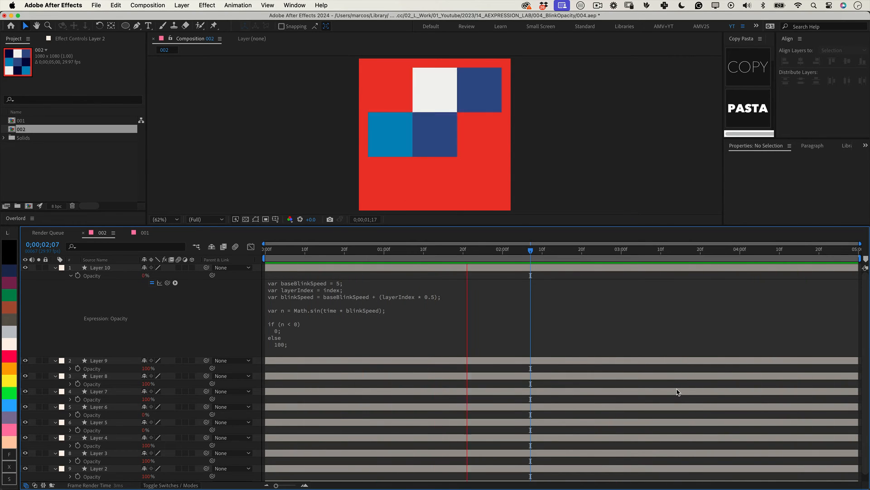
{"action": "left_click", "coordinate": [702, 249]}
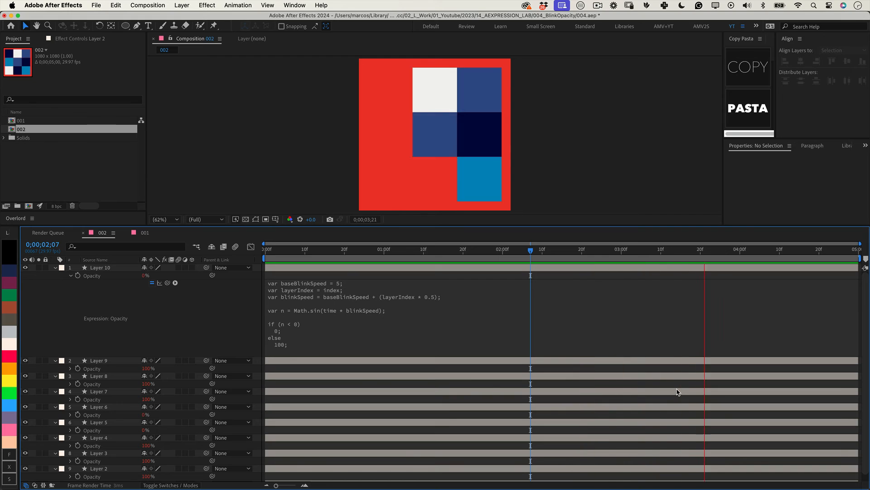